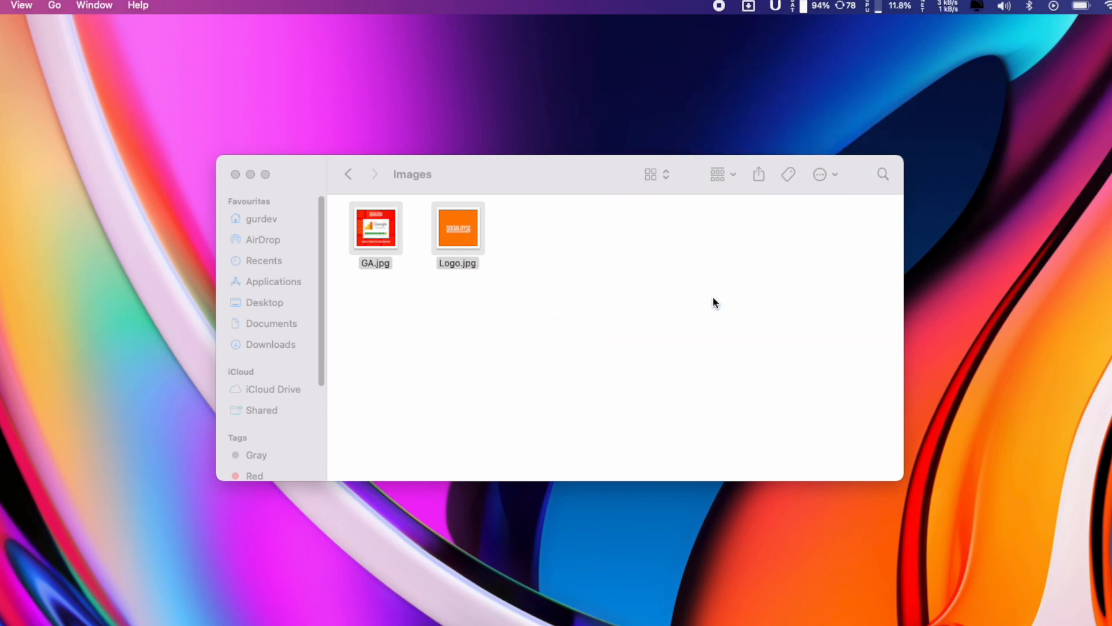
Step: Show Dropzone's action grid from the menu bar and list the actions available to add
left_click(850, 7)
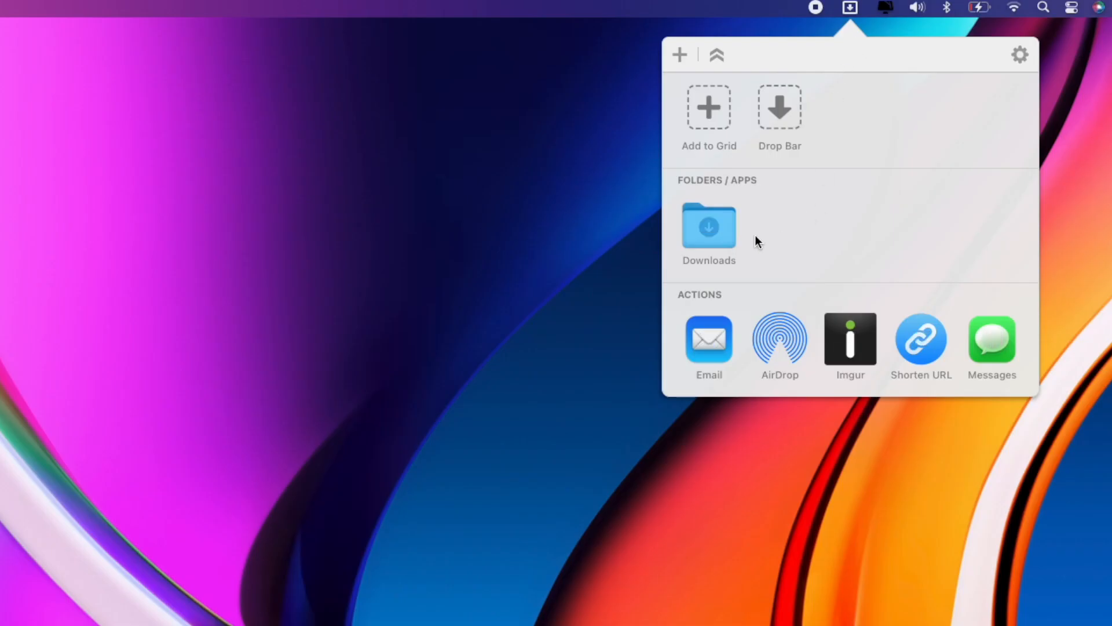
mouse_move(717, 117)
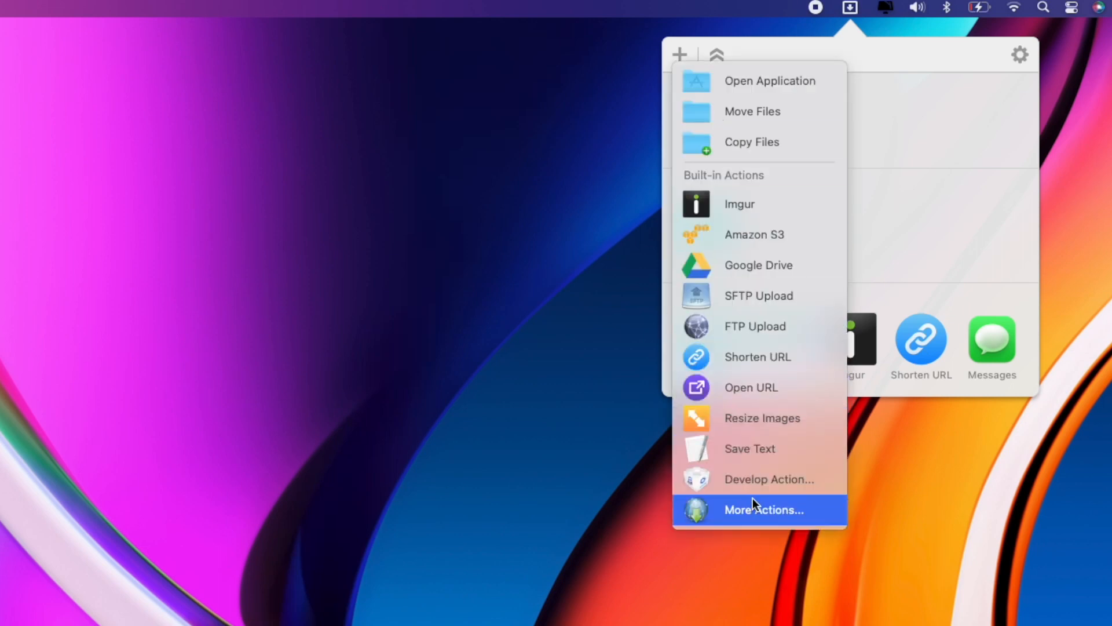
left_click(764, 510)
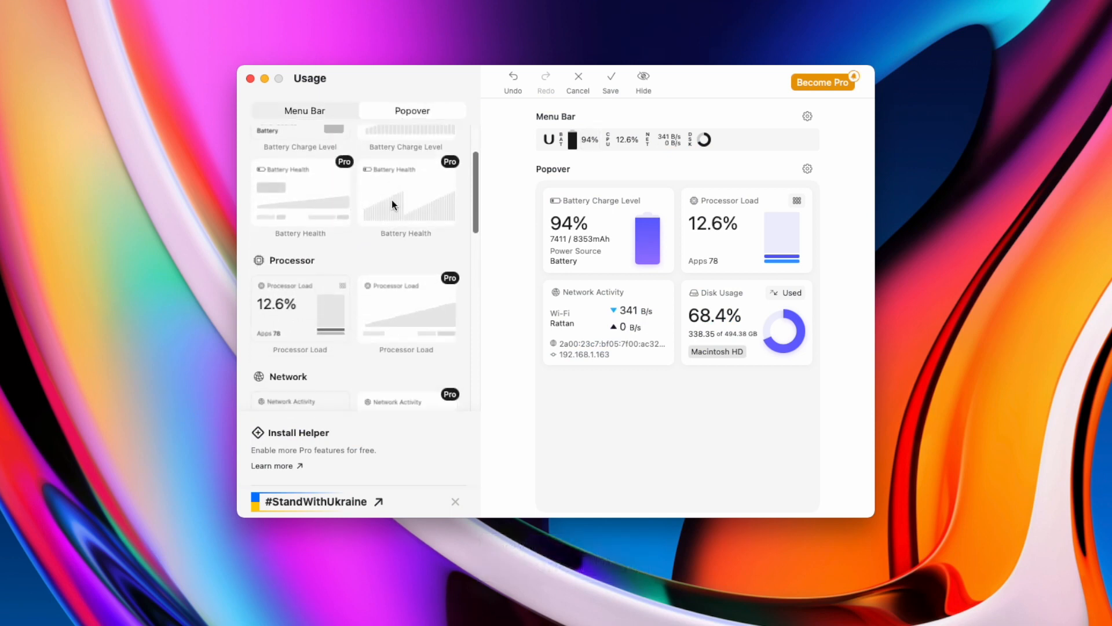
Step: Browse Usage's popover widget settings, then show the live stats popover from the menu bar
scroll("down", 3)
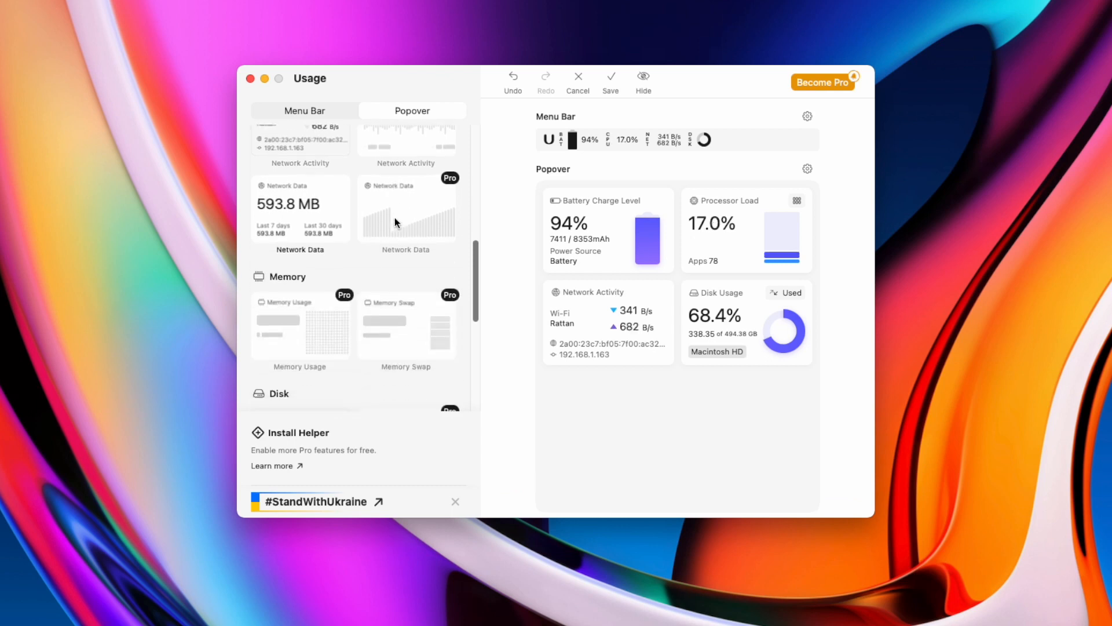
scroll("down", 3)
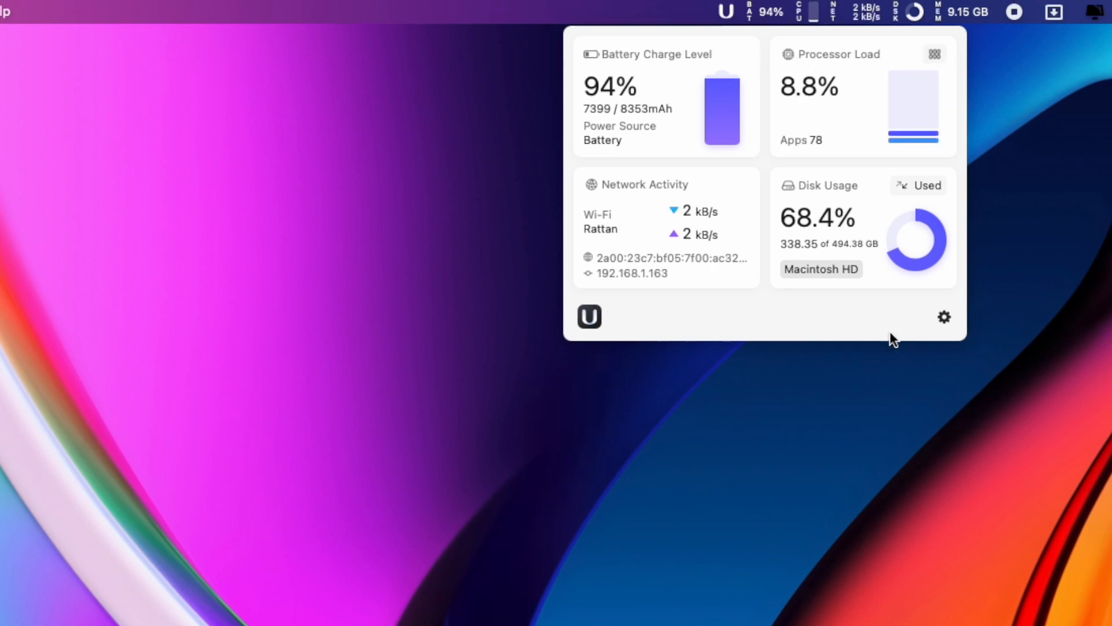
left_click(935, 55)
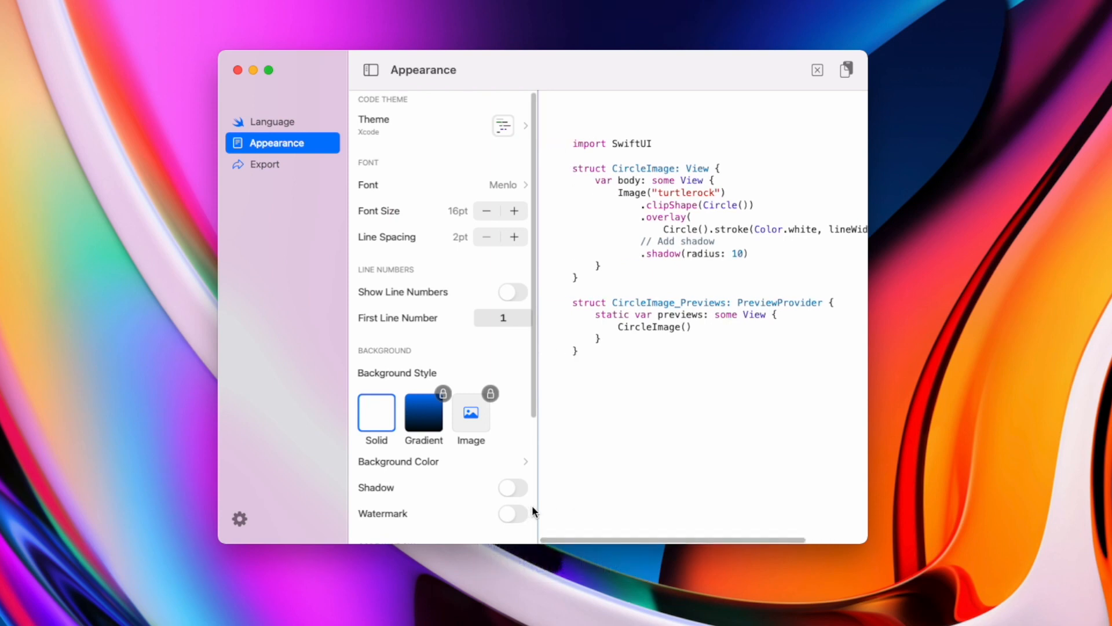
Step: Apply the 3024 Night theme to the Codye snippet, dismissing the upgrade offer
left_click(503, 125)
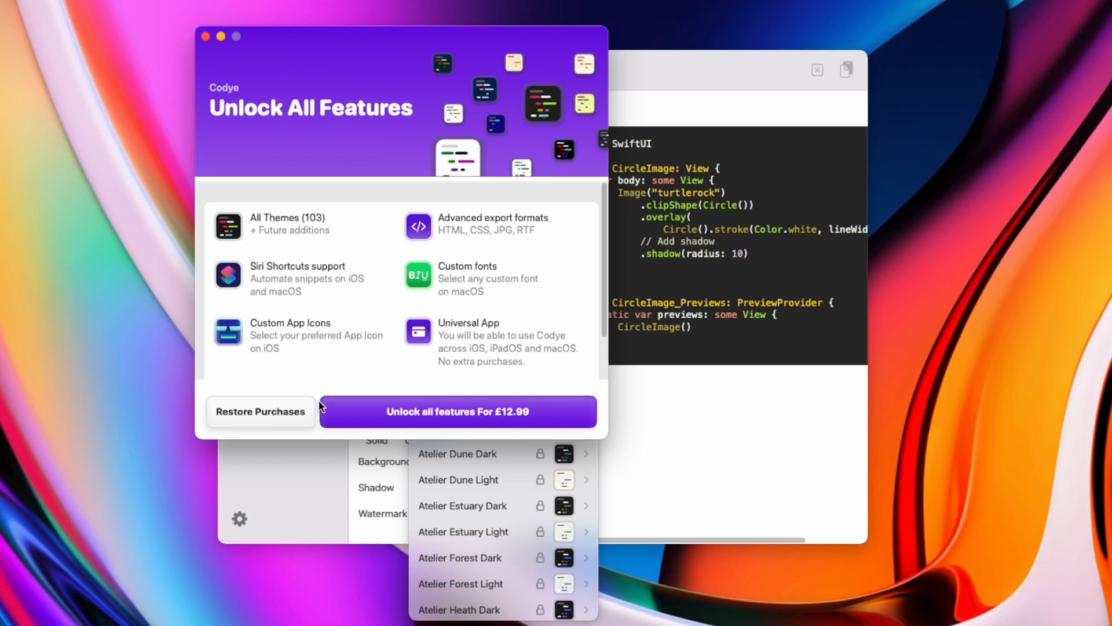
left_click(204, 36)
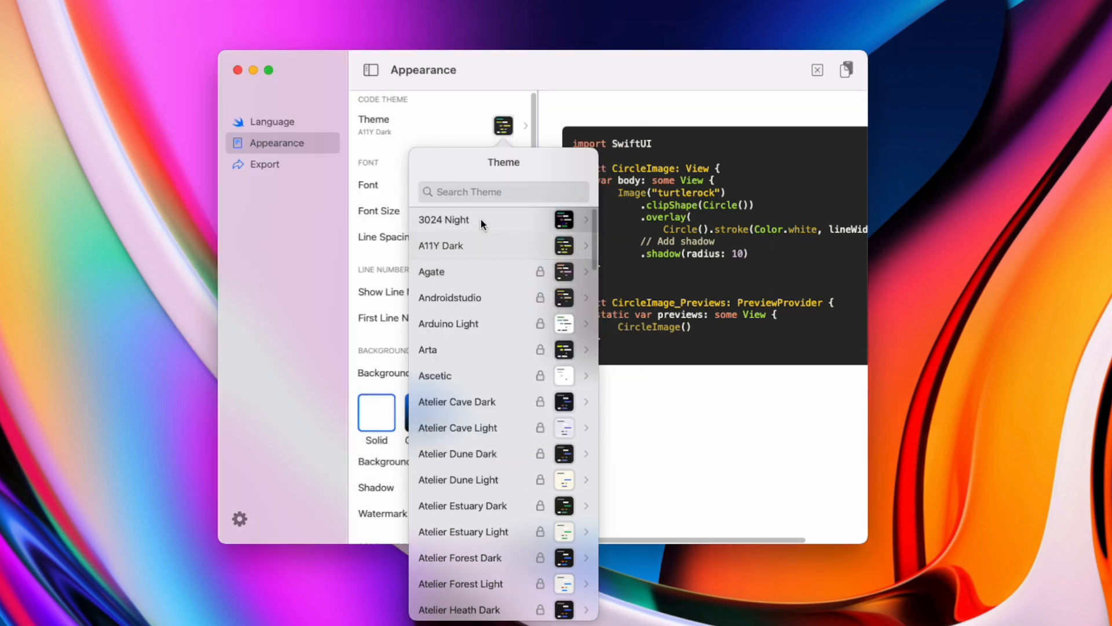
left_click(444, 219)
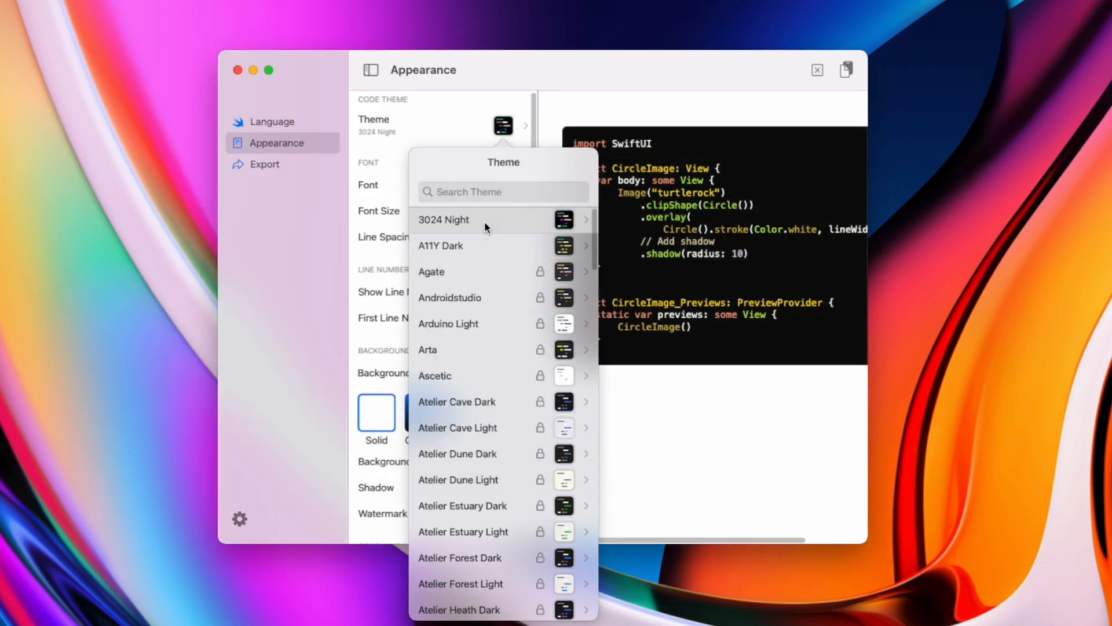
Step: Switch the snippet font to FiraCode and move to the language settings
left_click(503, 185)
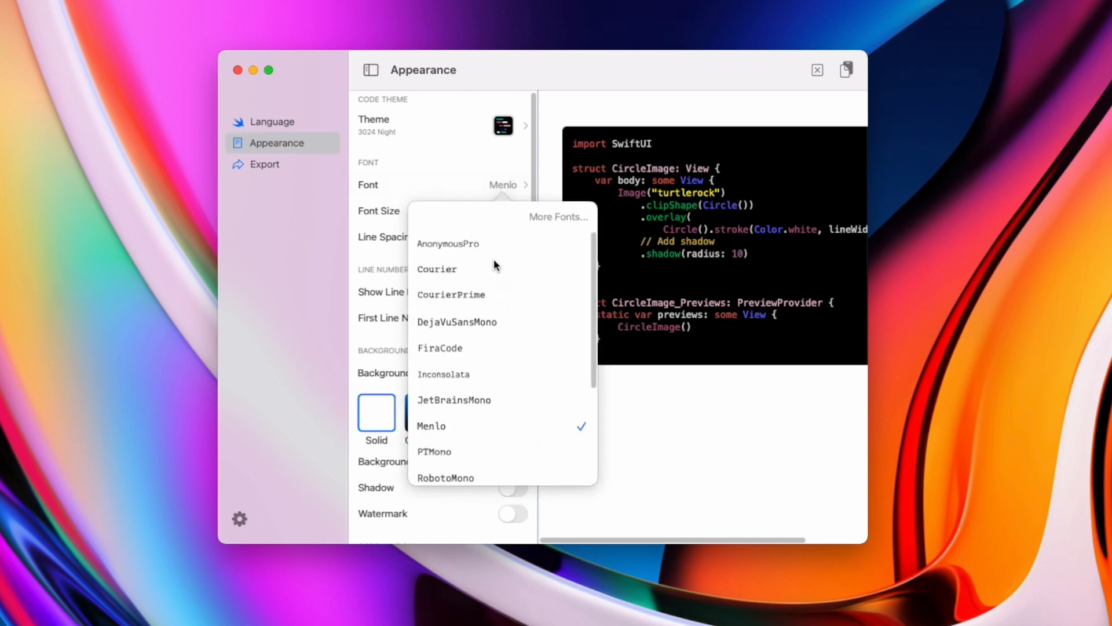
left_click(456, 321)
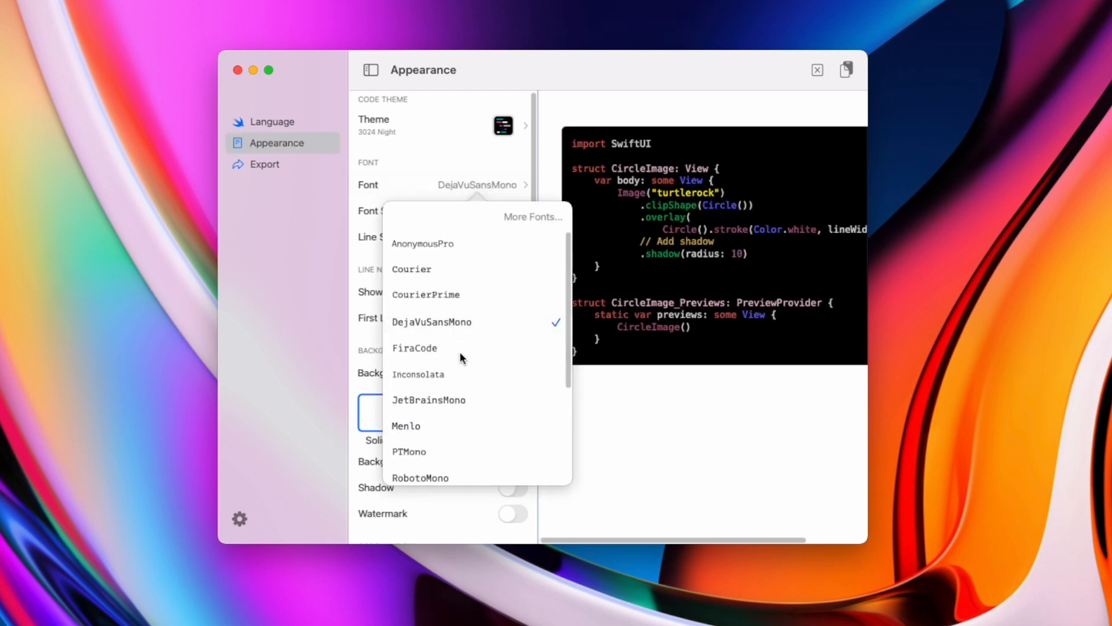
left_click(415, 347)
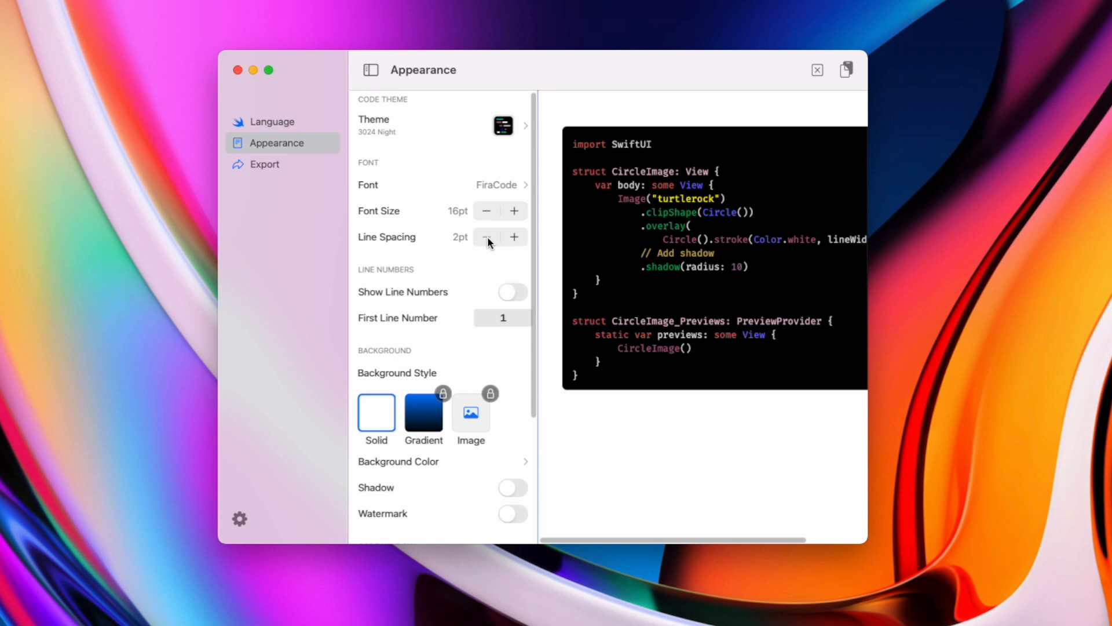
left_click(501, 125)
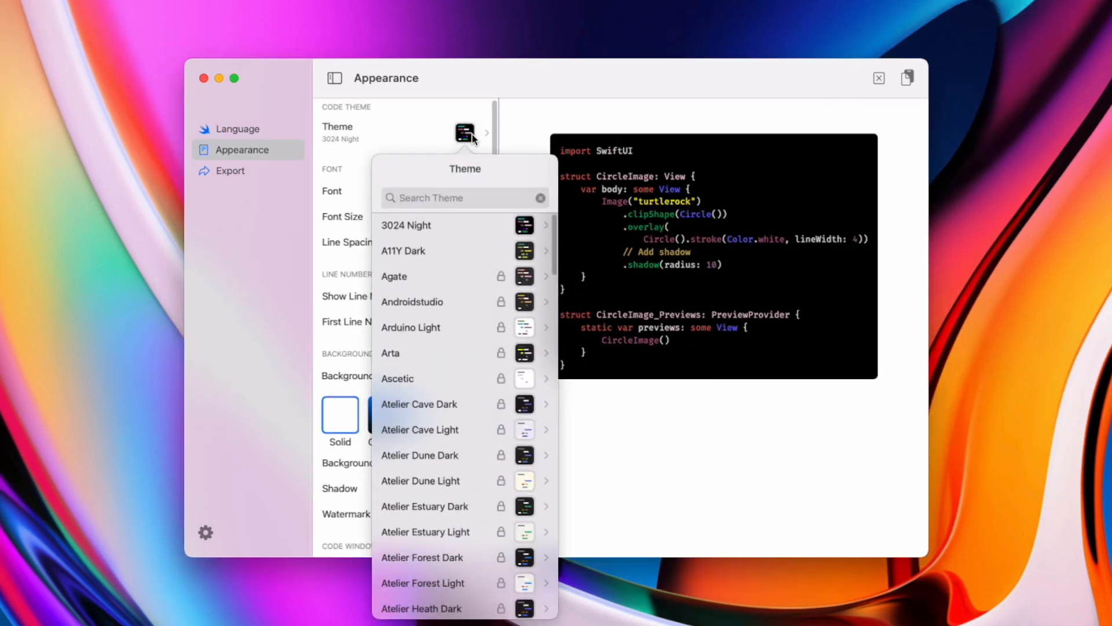
left_click(237, 129)
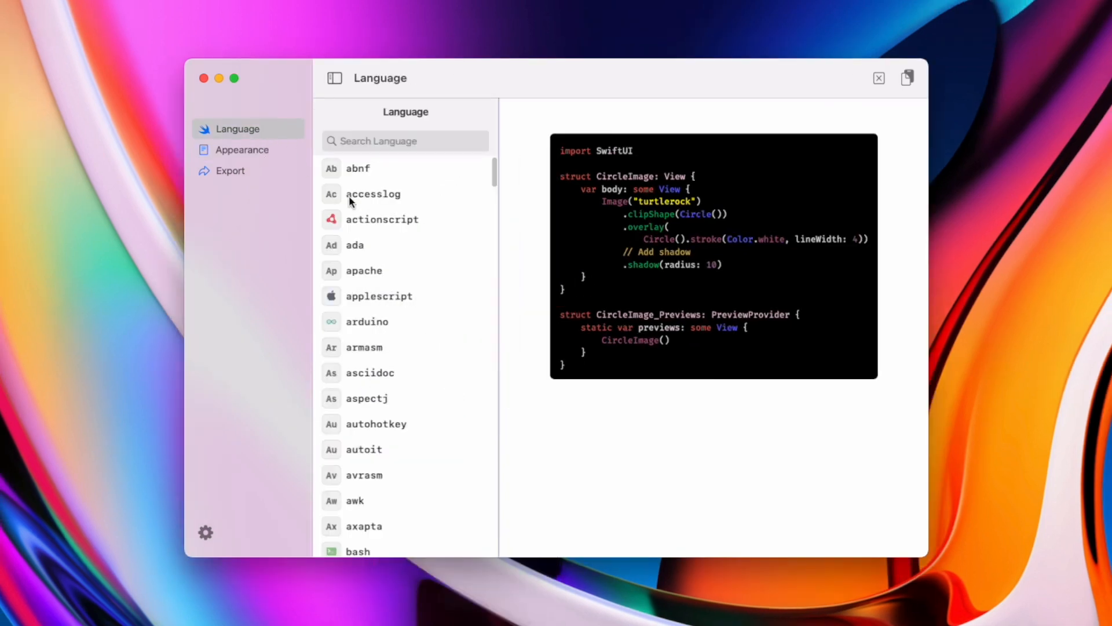
left_click(358, 168)
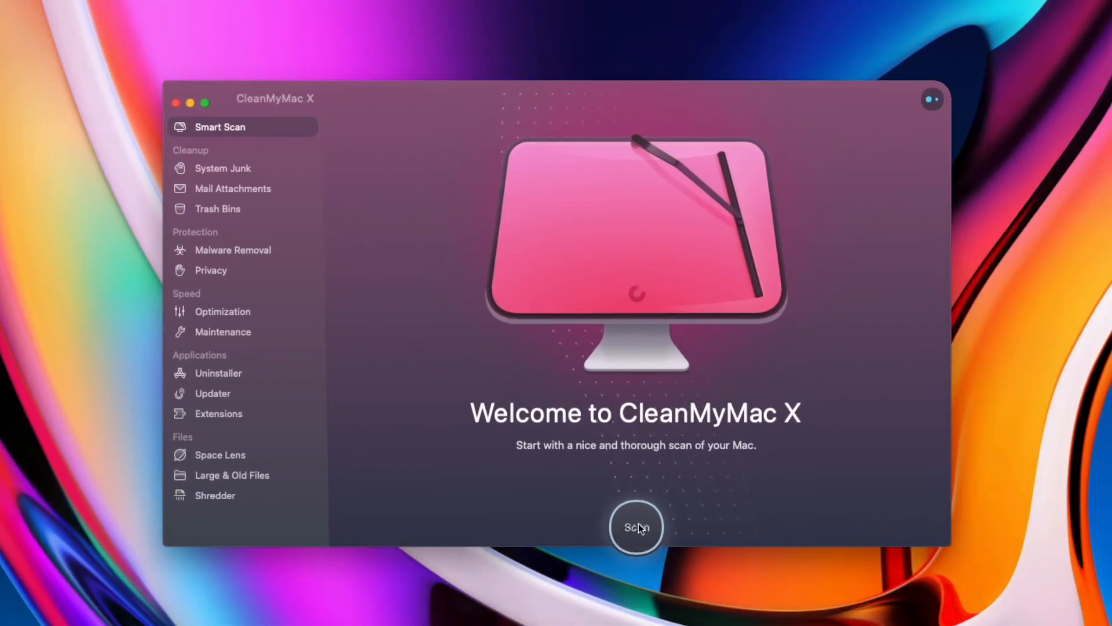
Step: Run a full CleanMyMac X scan, apply the found tasks and review login items and launch agents
left_click(636, 526)
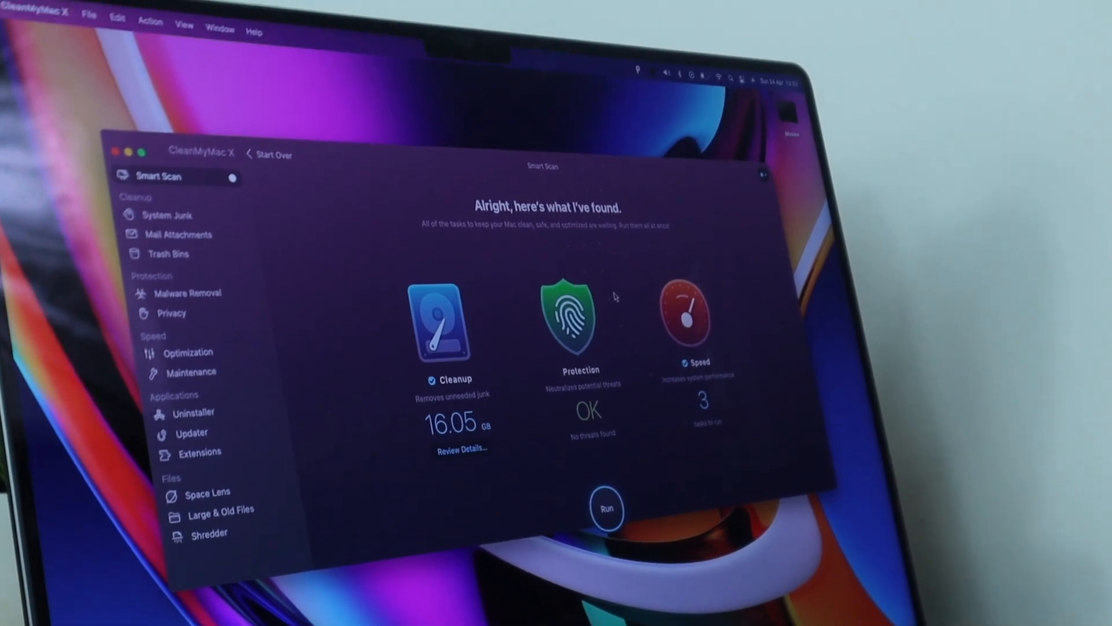
left_click(606, 510)
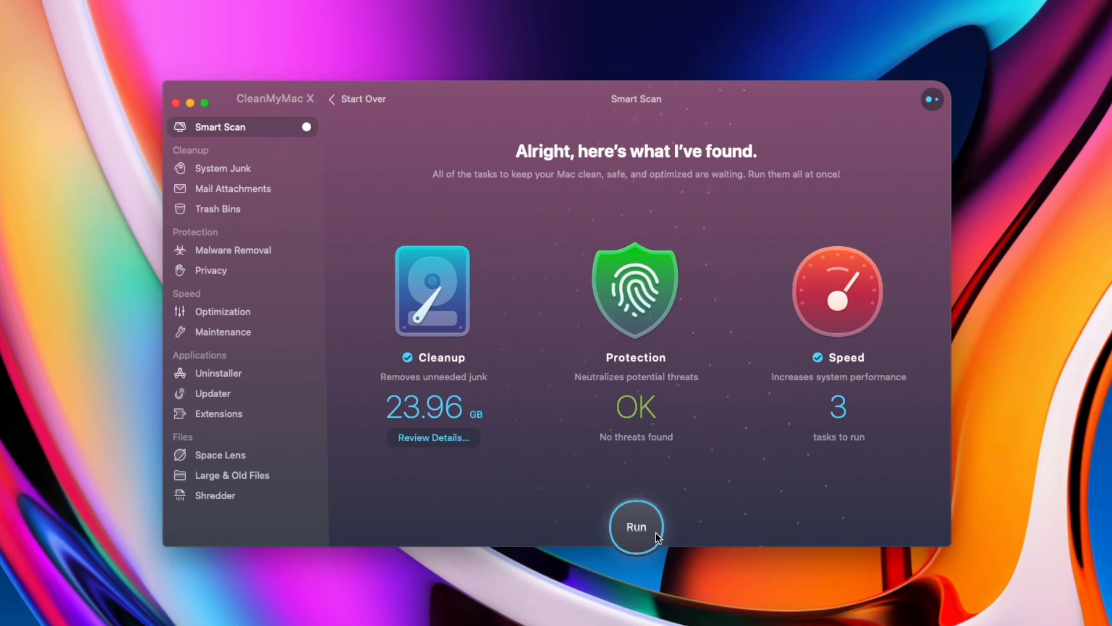
left_click(218, 372)
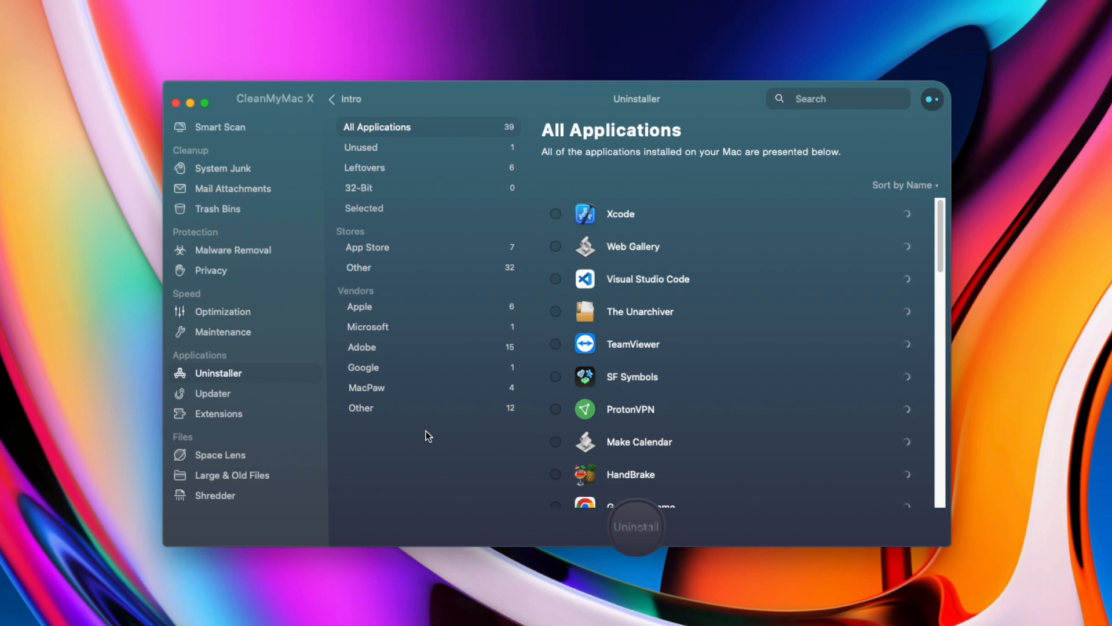
left_click(224, 312)
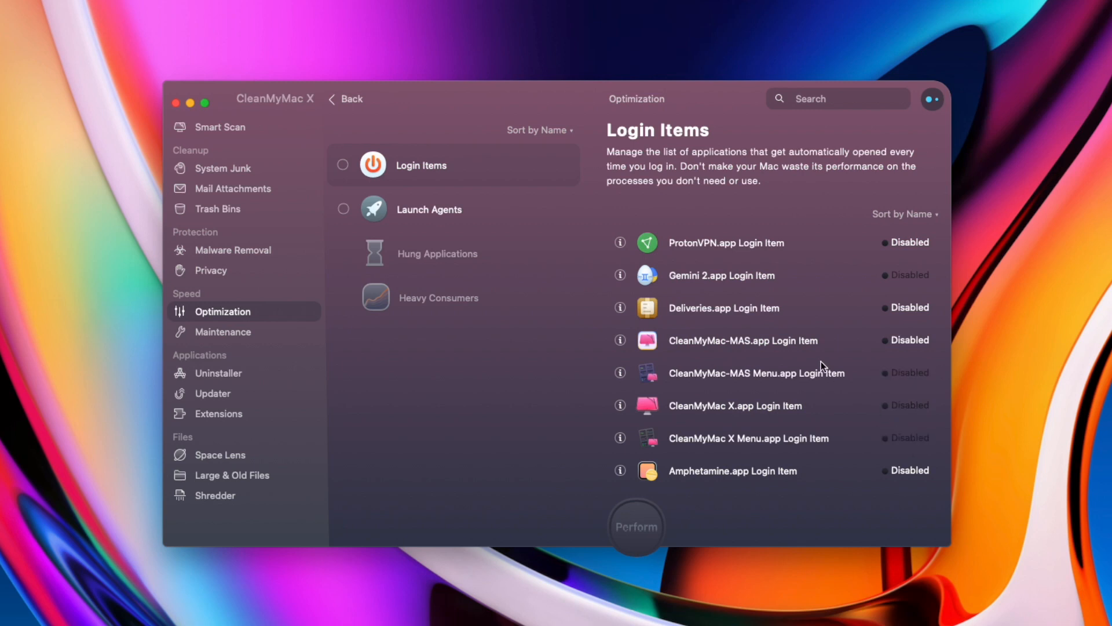
left_click(429, 210)
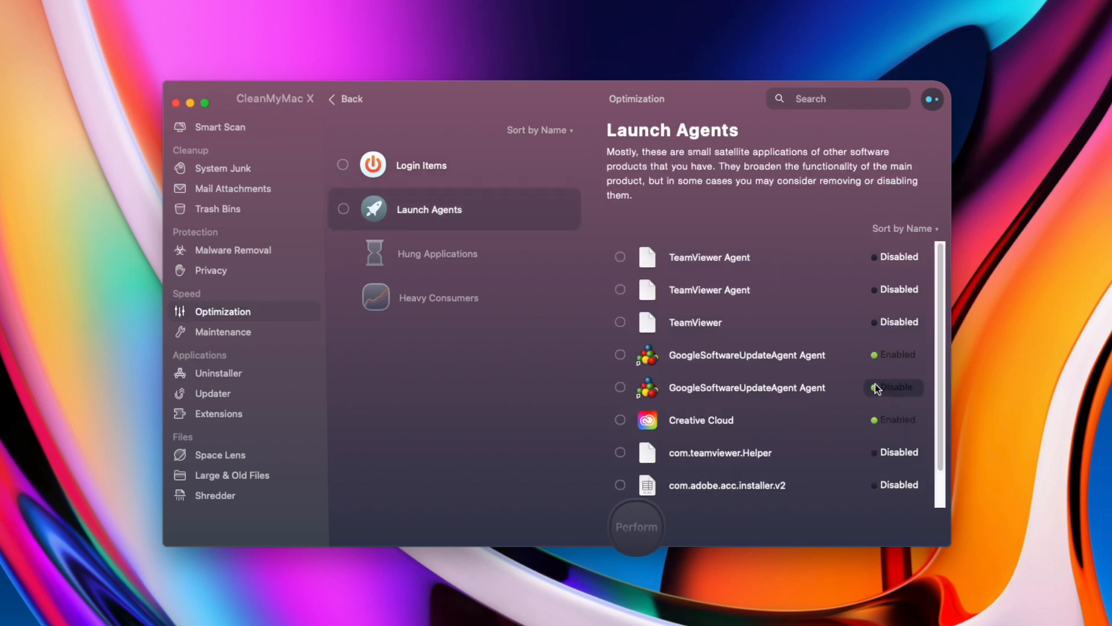
Step: Search for large and old files and review the 40.66 GB list sorted by size
left_click(232, 475)
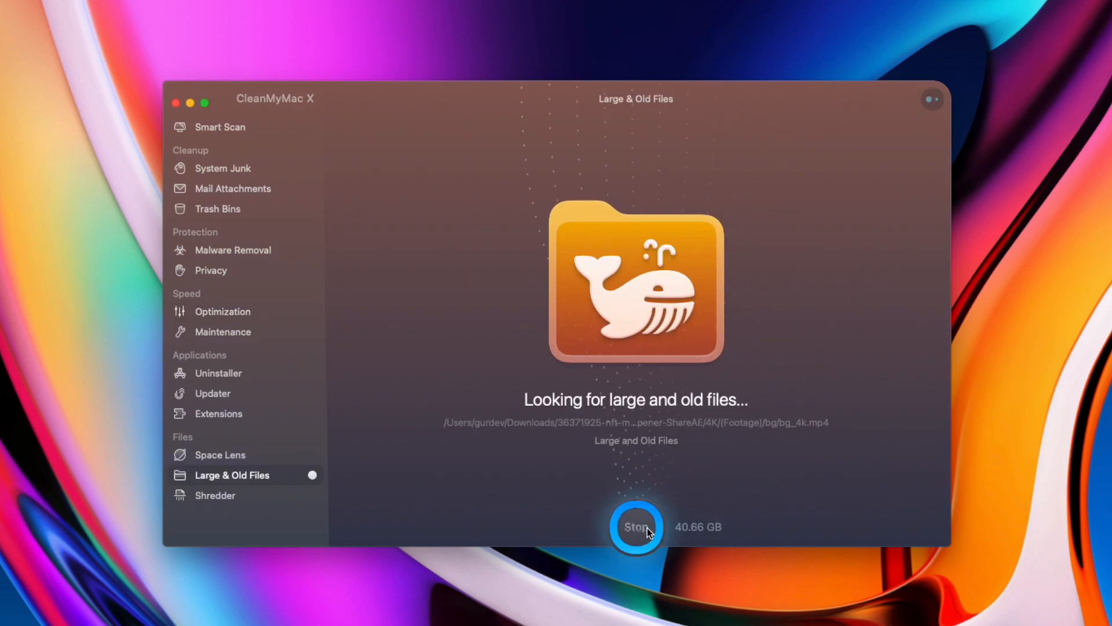
left_click(636, 526)
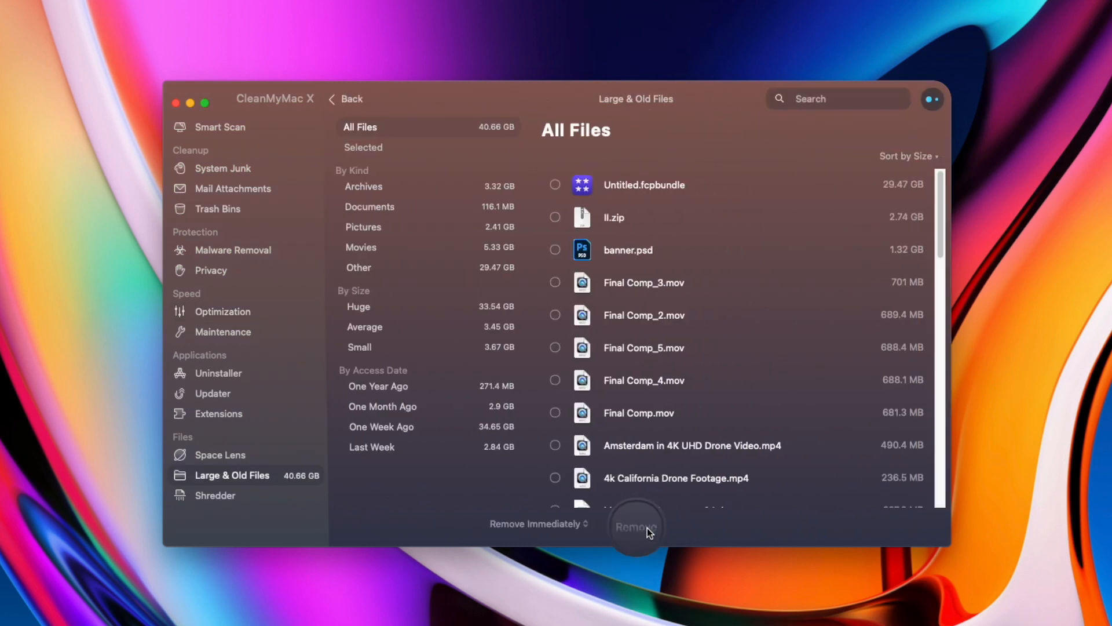
mouse_move(632, 355)
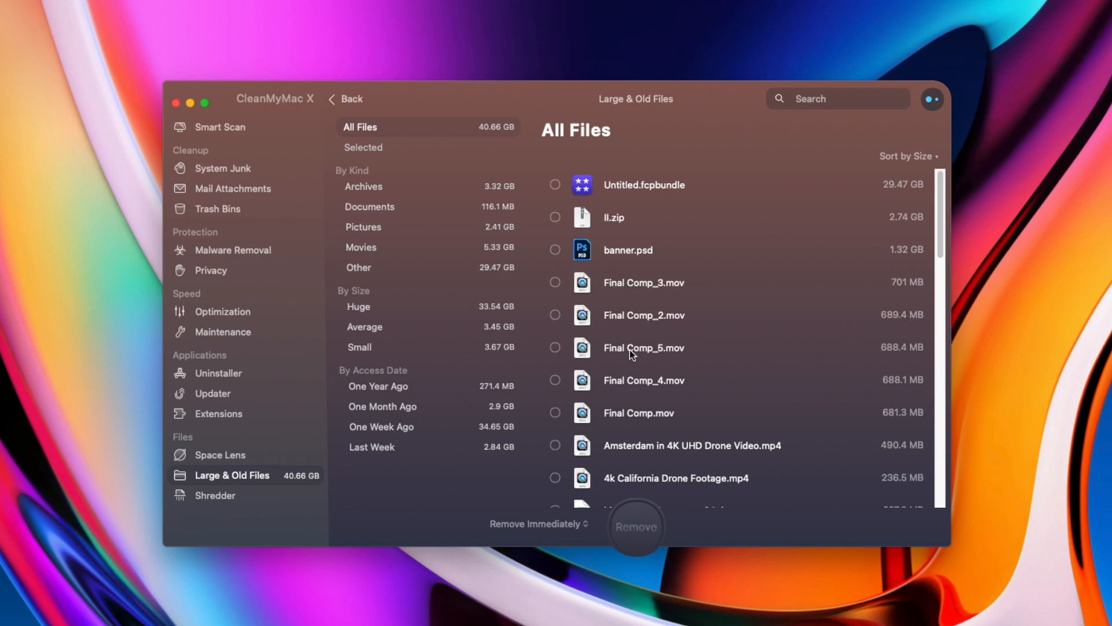
scroll("down", 3)
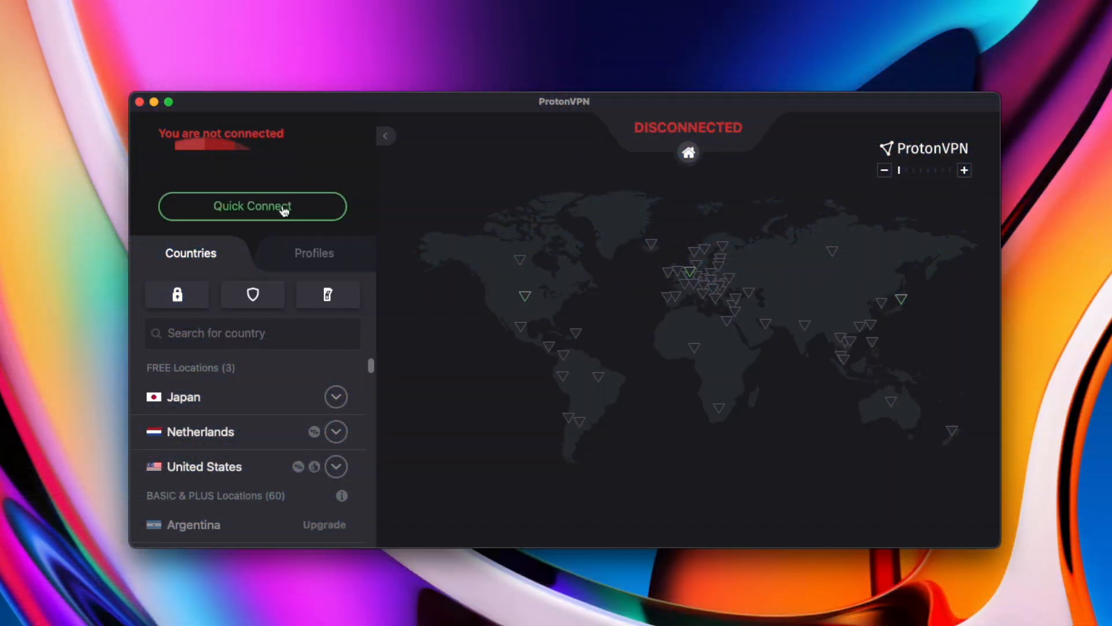
Step: Quick-connect ProtonVPN to a US server and show the Fastest and Random choices in the menu bar
left_click(252, 207)
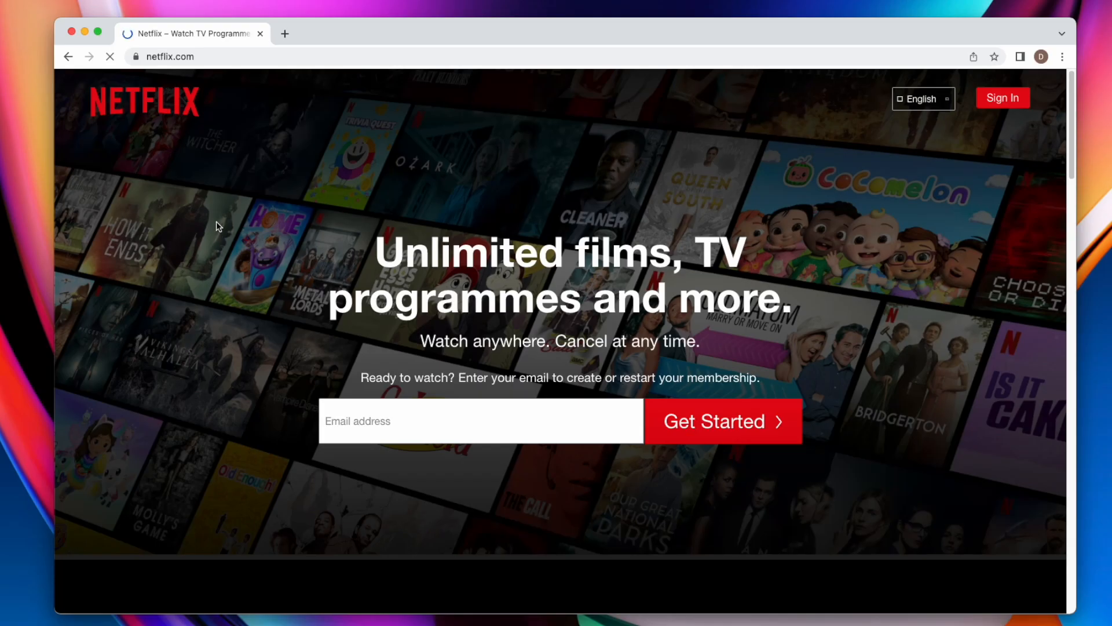
left_click(1003, 97)
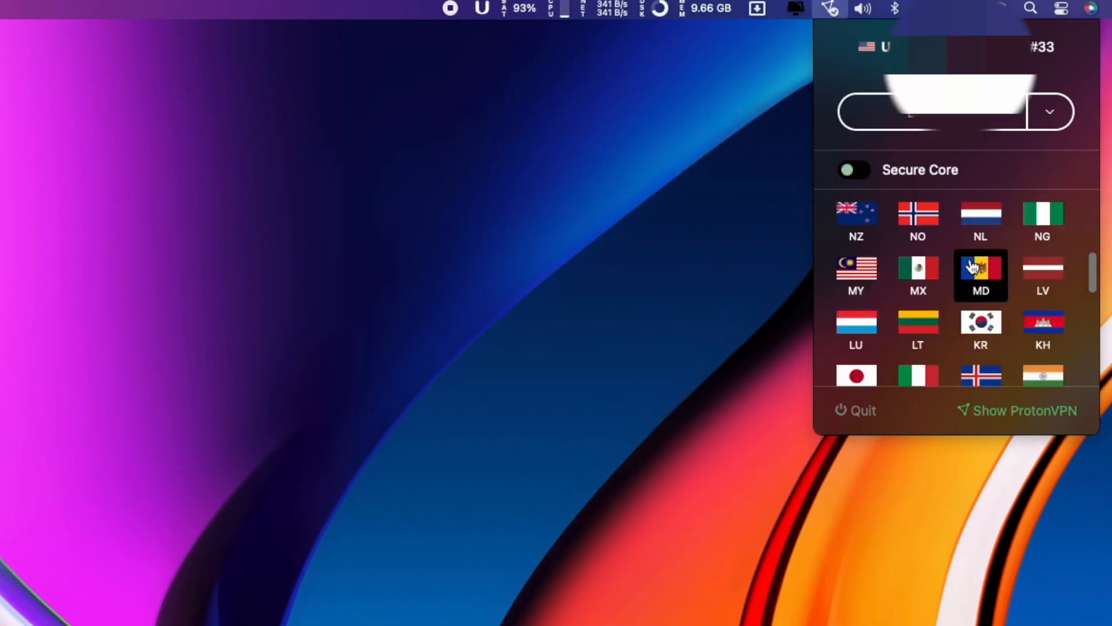
left_click(1050, 111)
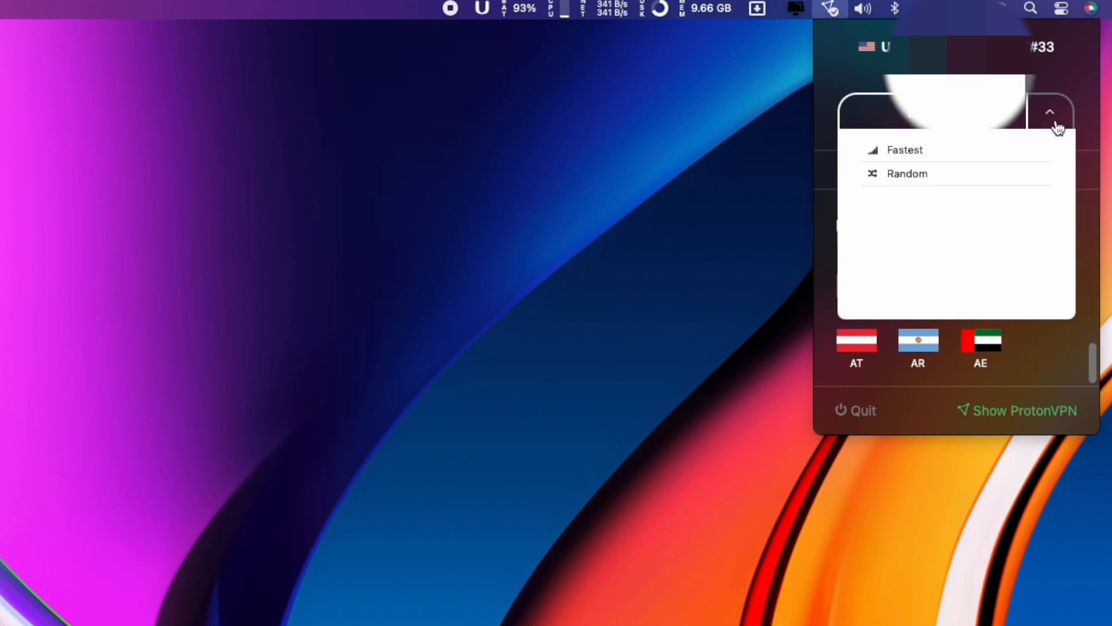
mouse_move(925, 138)
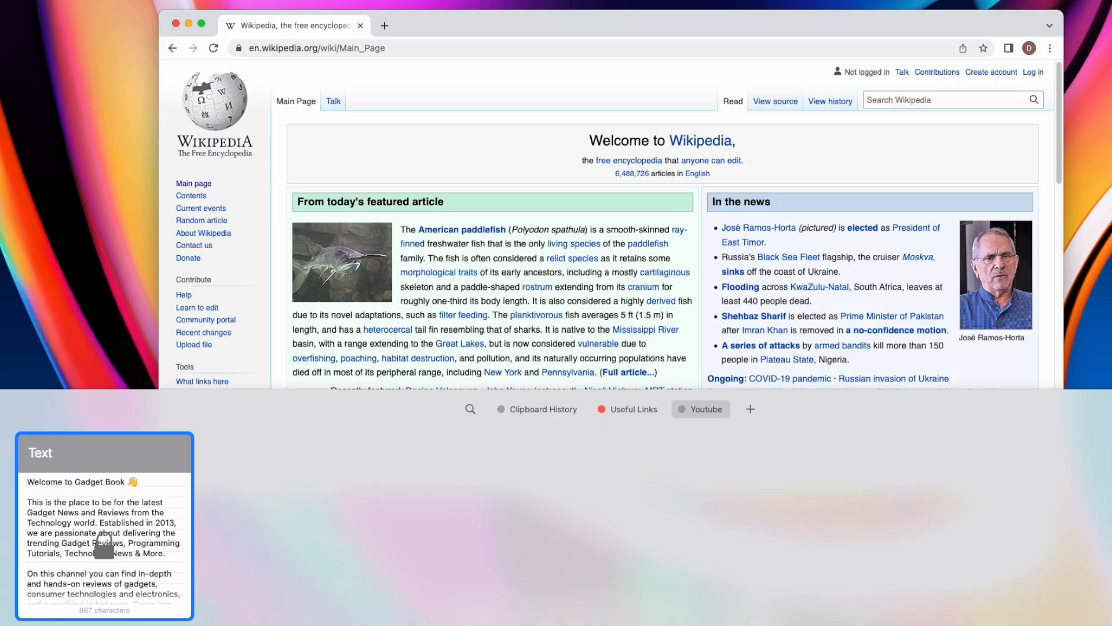
Step: Switch Paste's shelf from the Youtube pinboard to Useful Links, then Clipboard History
left_click(633, 409)
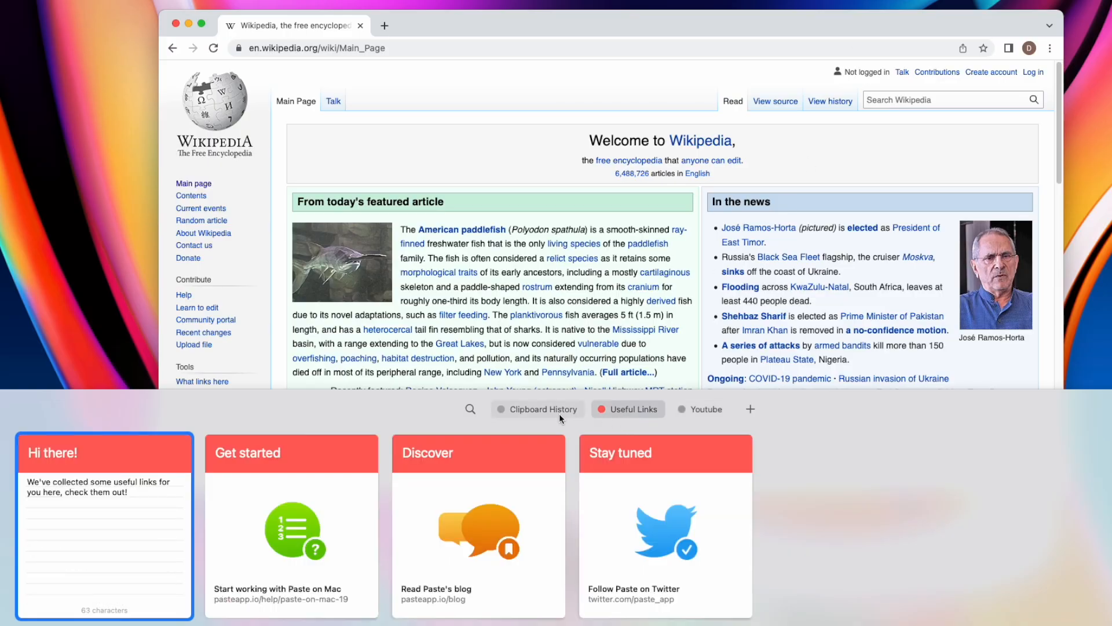
left_click(536, 409)
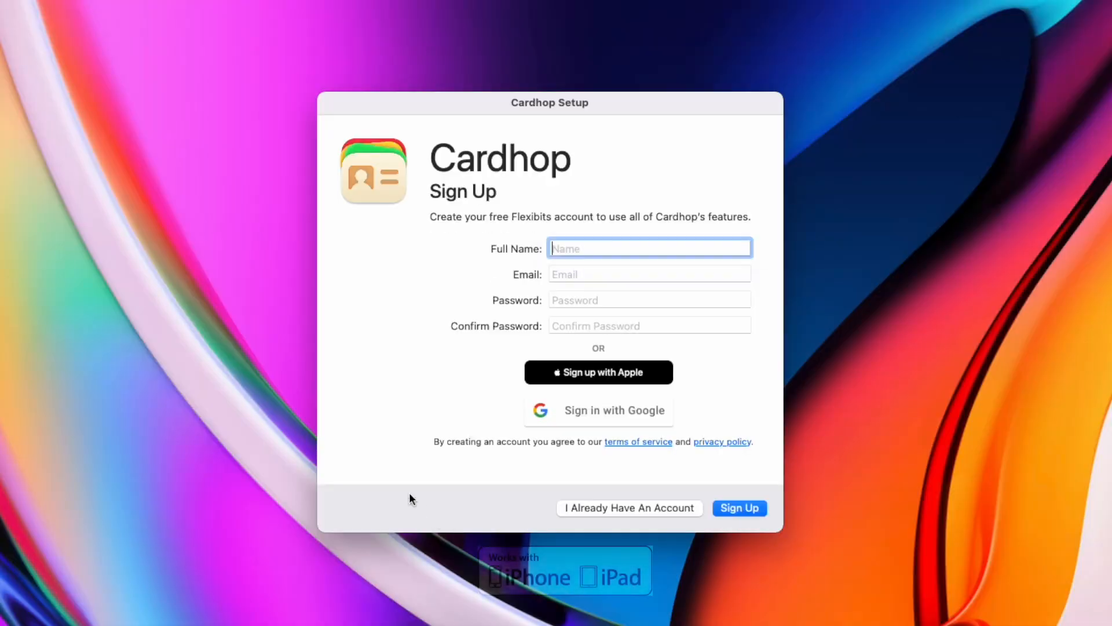
Step: Create the free Flexibits account, pass the account key and welcome screens, and show Cardhop's contacts window
left_click(598, 372)
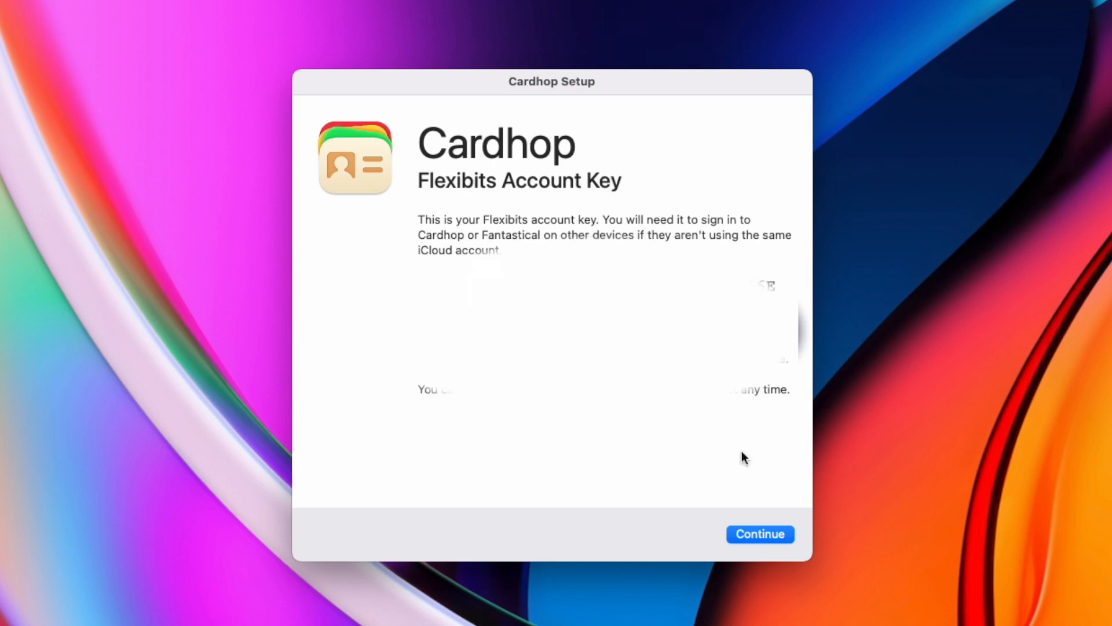
left_click(760, 533)
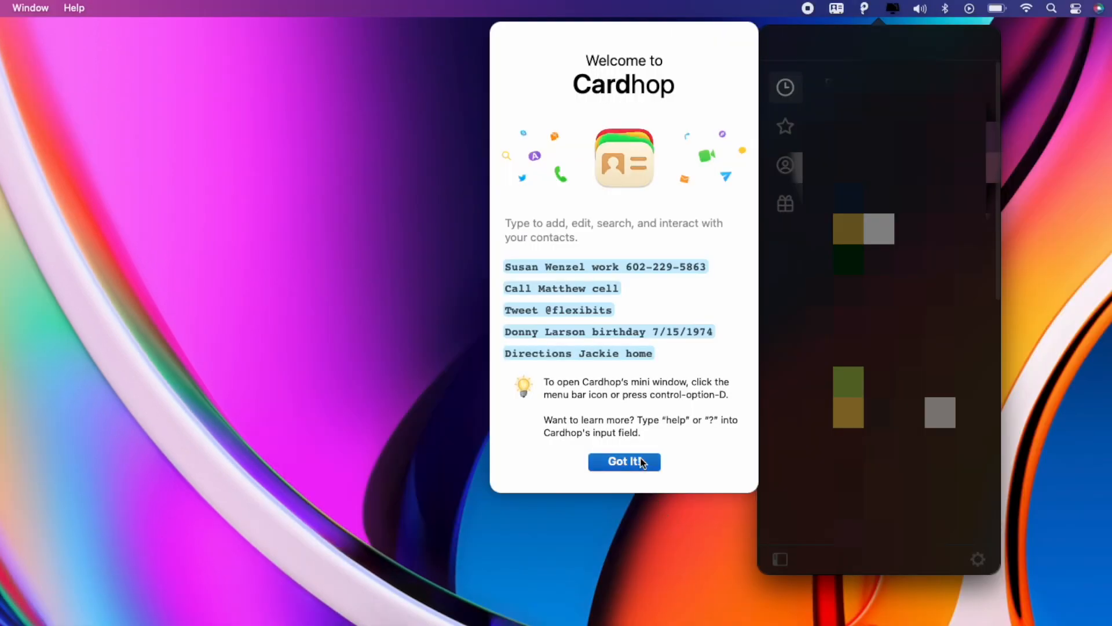
left_click(624, 463)
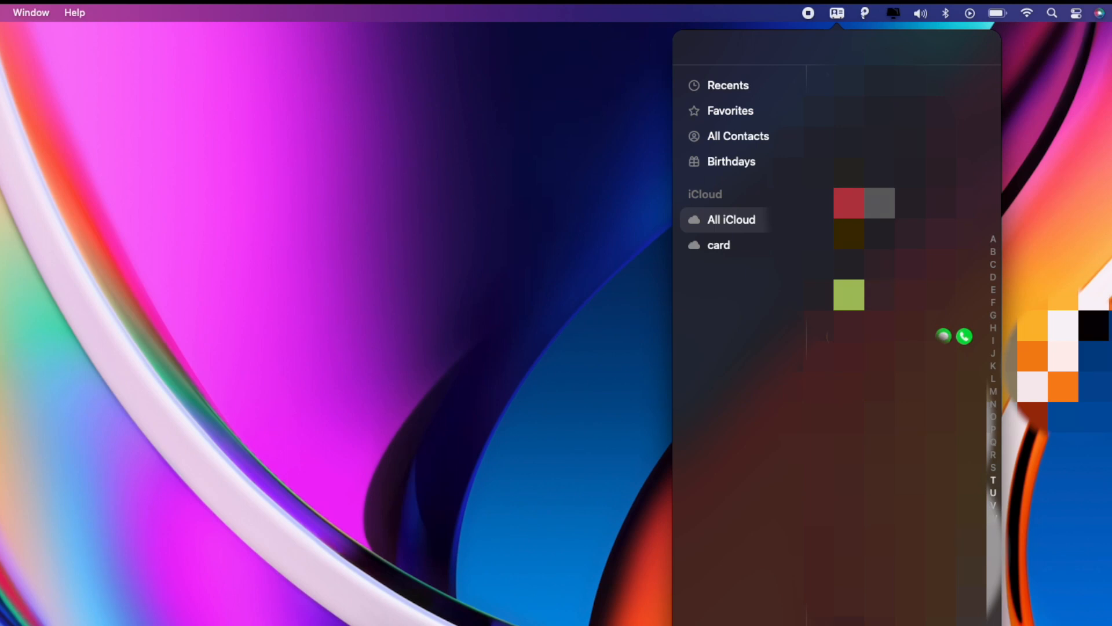
left_click(964, 336)
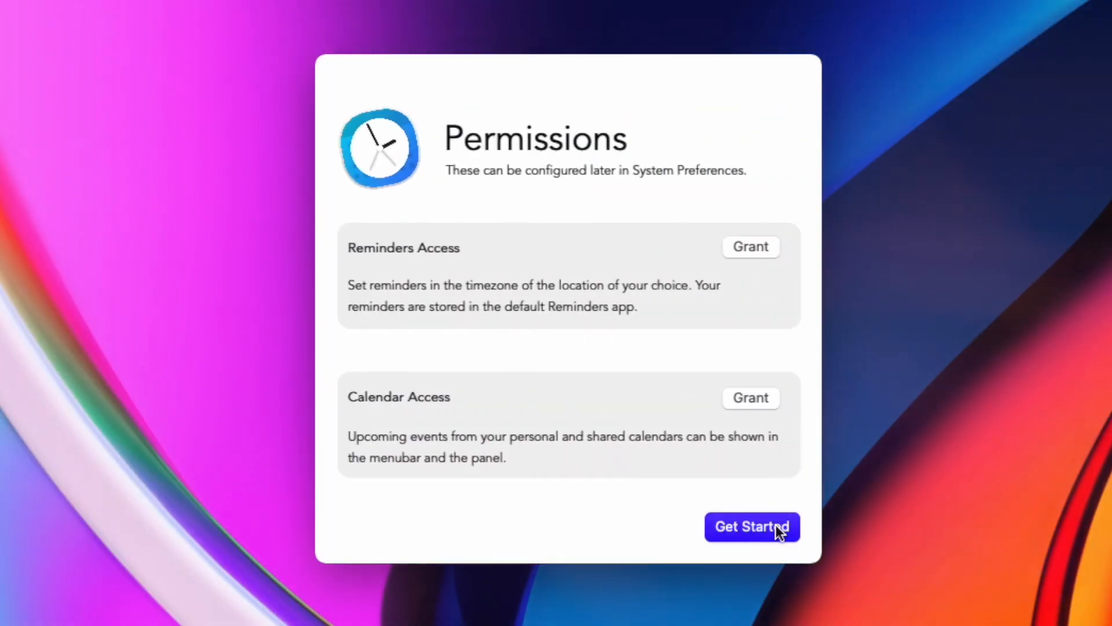
Step: Walk through Clocker setup granting reminders and calendar access, then set times to h:mm a format
left_click(752, 526)
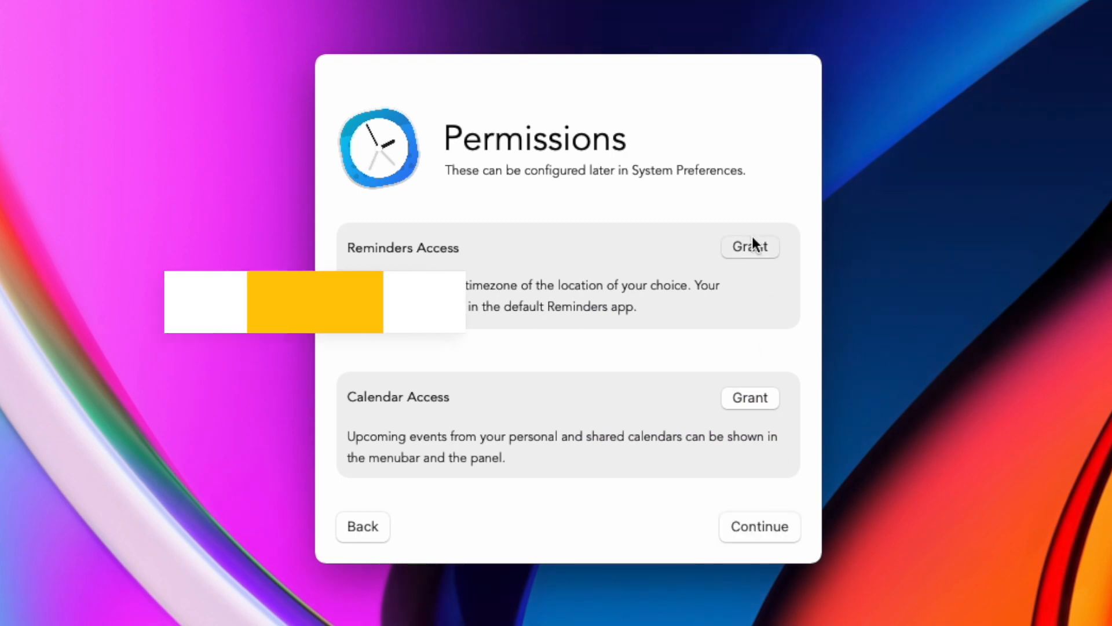
left_click(750, 246)
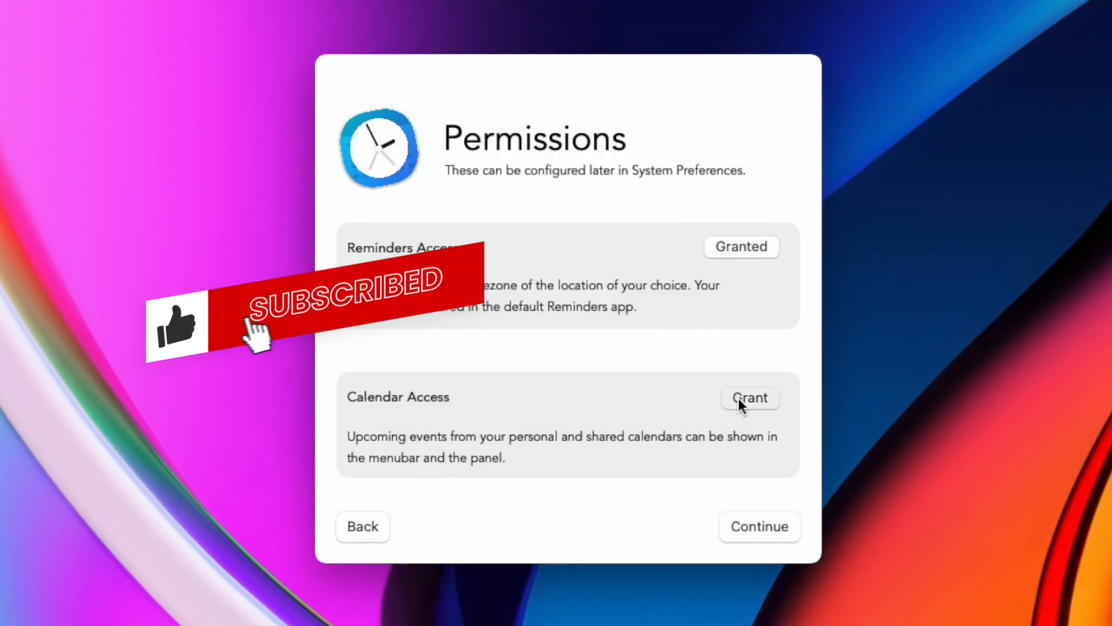
left_click(759, 526)
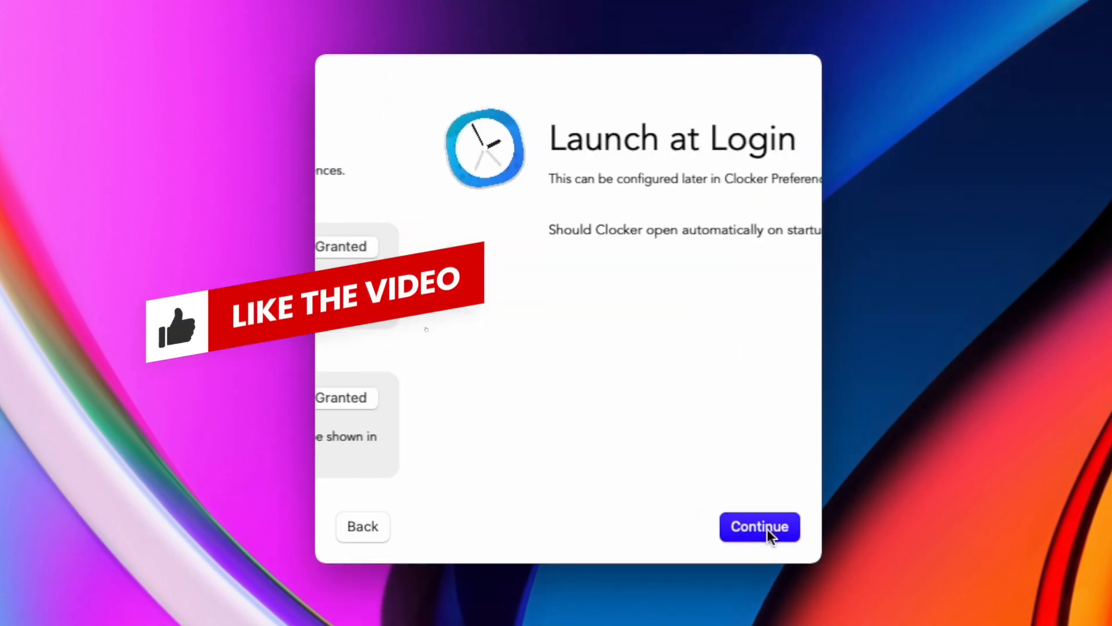
left_click(759, 526)
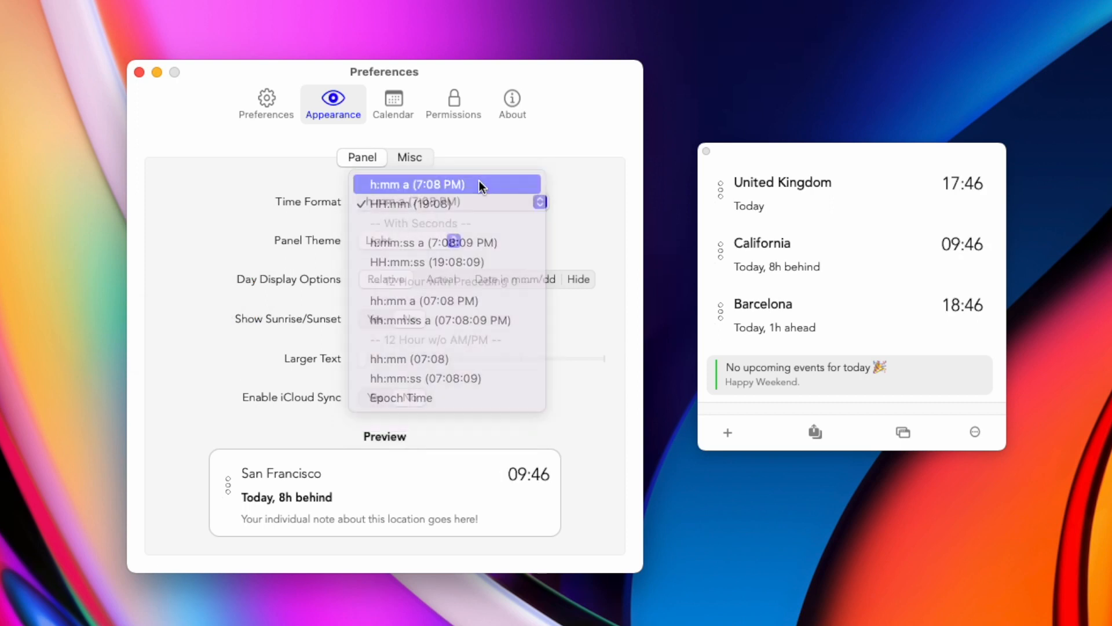
left_click(415, 184)
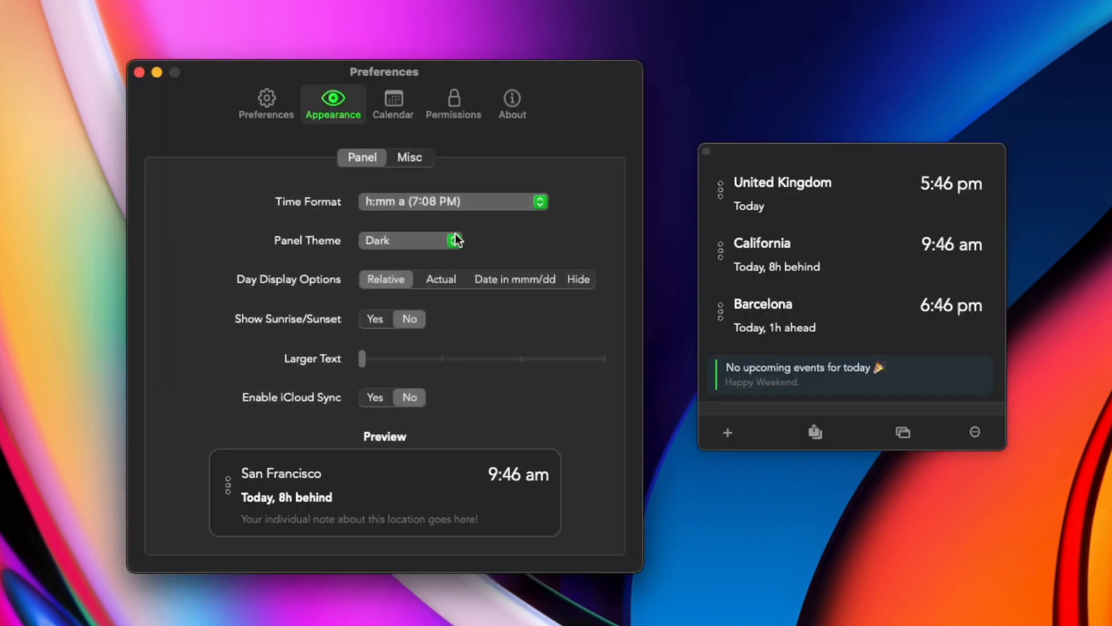